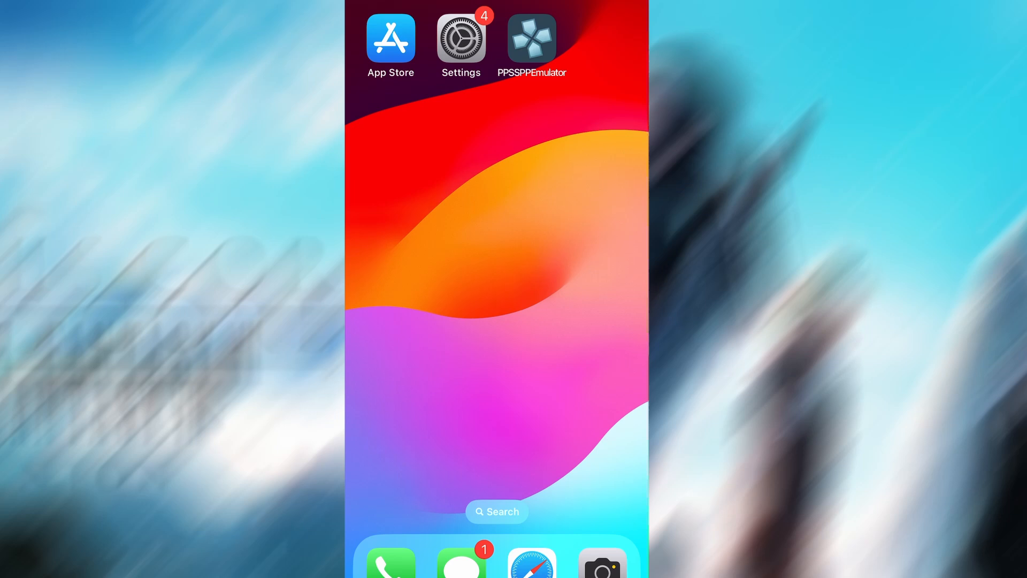
- Confirm Background App Refresh is on for Wi-Fi & Mobile Data, then go back to the per-app list
left_click(460, 38)
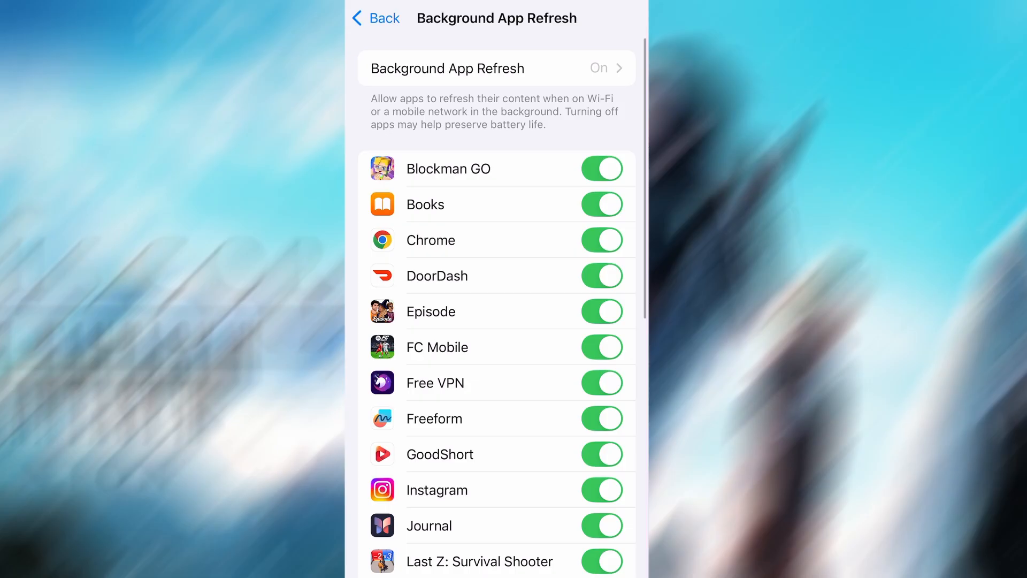
left_click(497, 68)
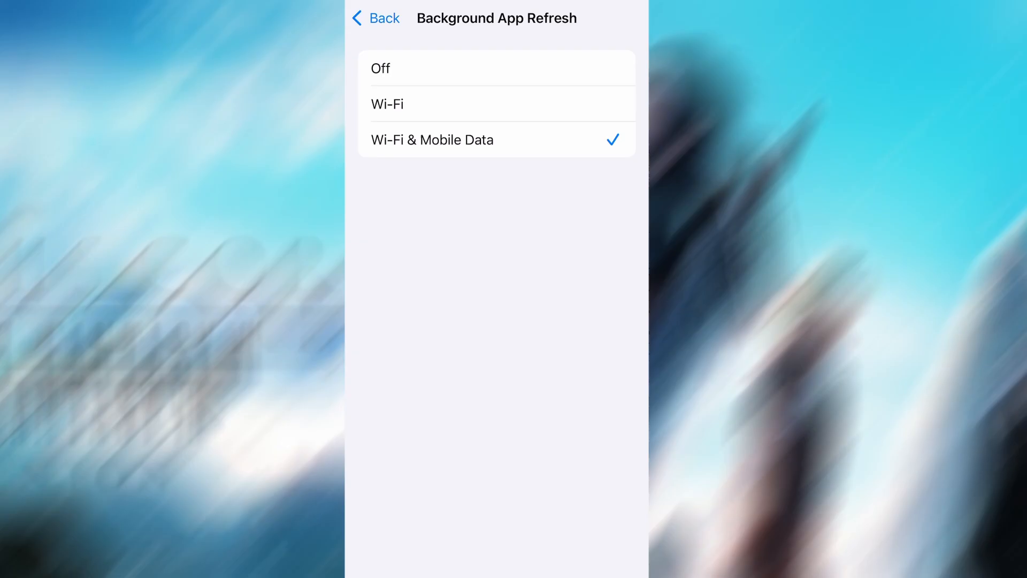
left_click(374, 18)
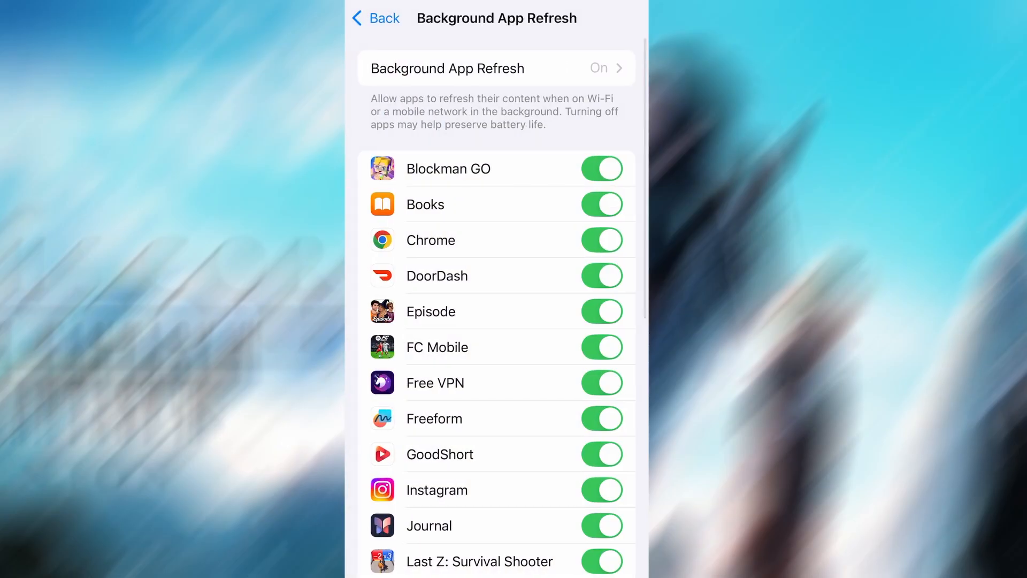
left_click(375, 18)
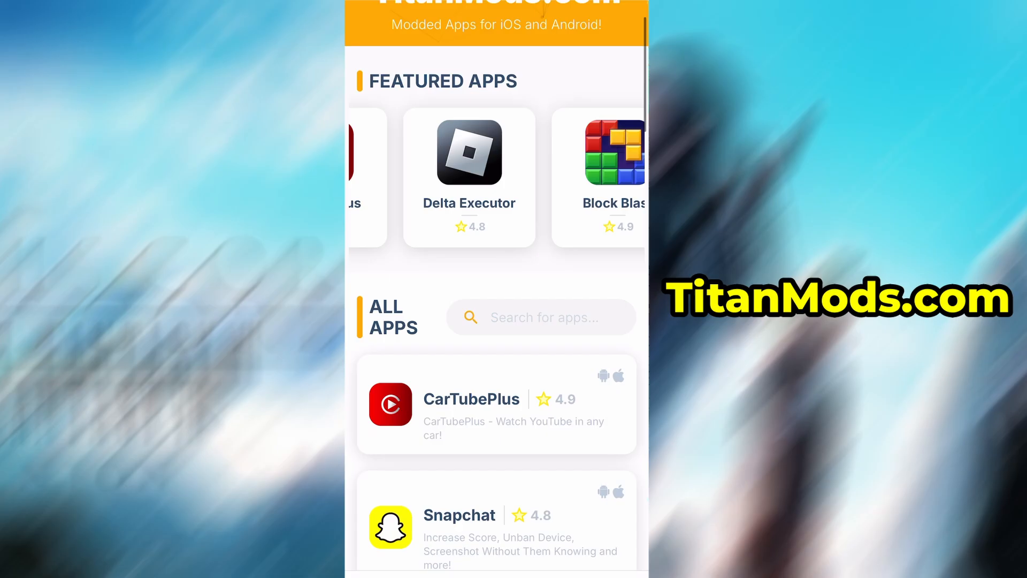
- Search the site's apps for 'Ppss' and bring up the PPSSPP Emulator download panel
scroll("down", 3)
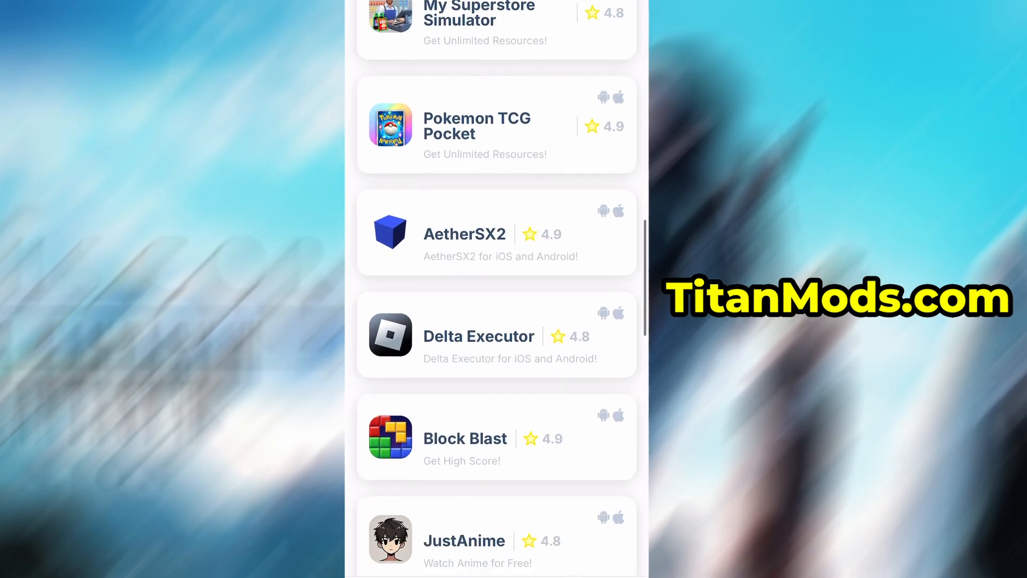
scroll("up", 3)
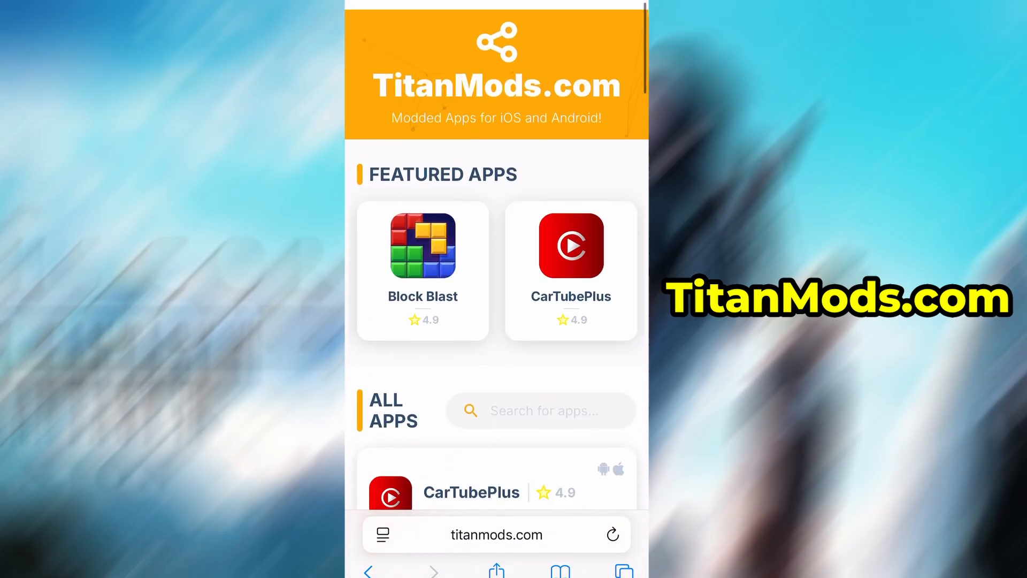
left_click(541, 410)
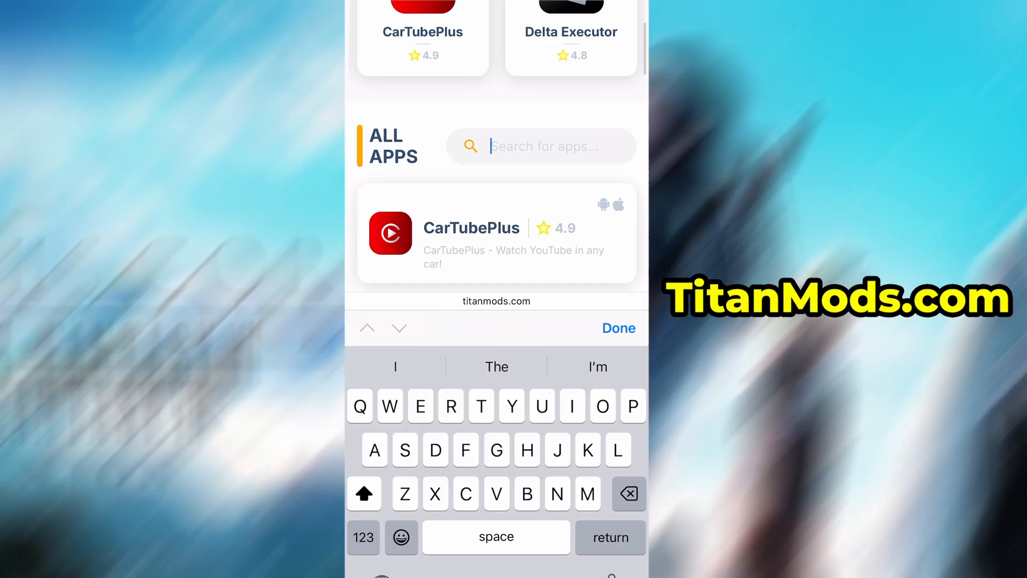
type("Ppss")
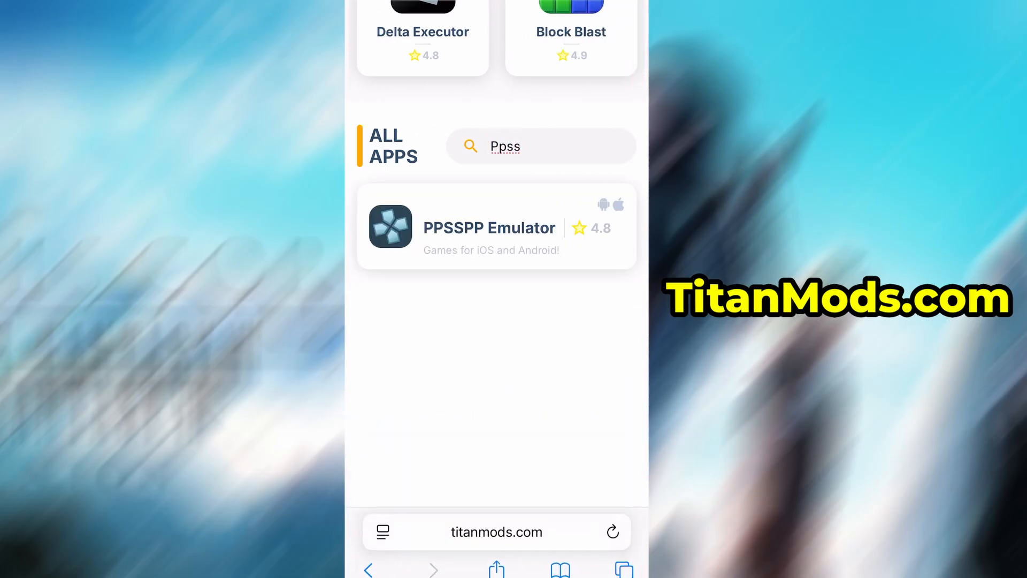
left_click(489, 227)
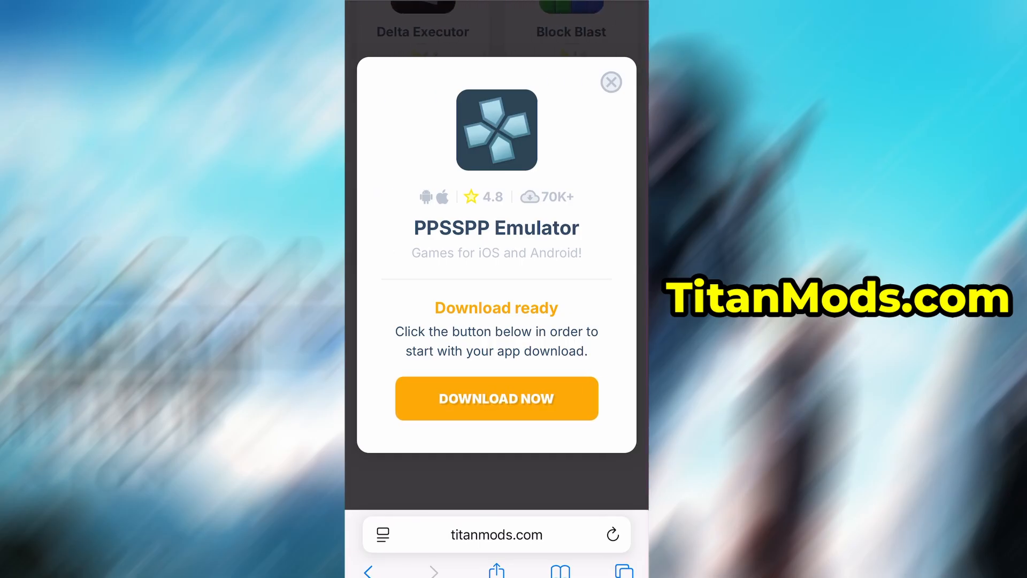
- Start the PPSSPP Emulator download via DOWNLOAD NOW so its .gz progress screen shows
left_click(495, 398)
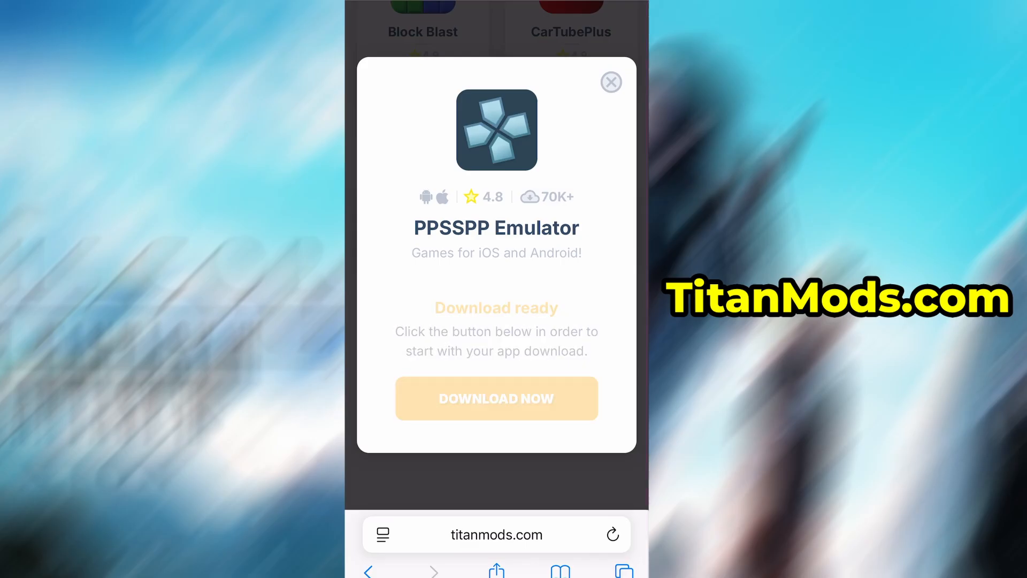
left_click(611, 82)
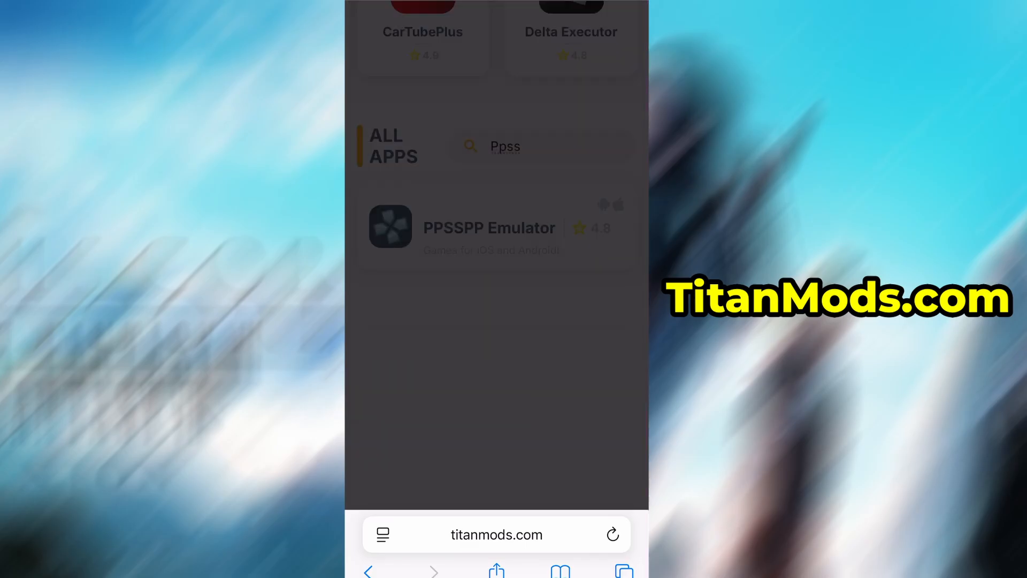
left_click(489, 227)
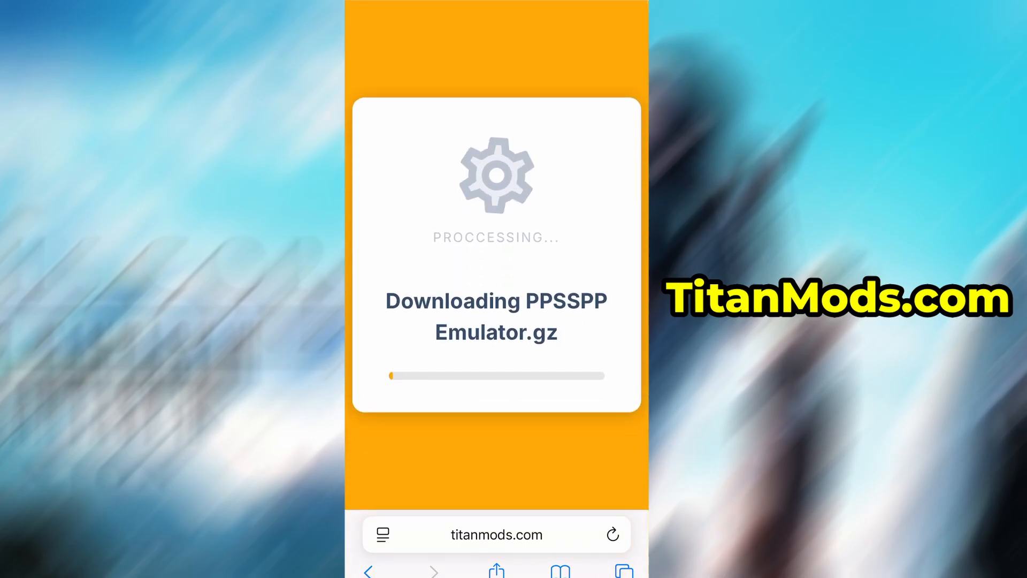